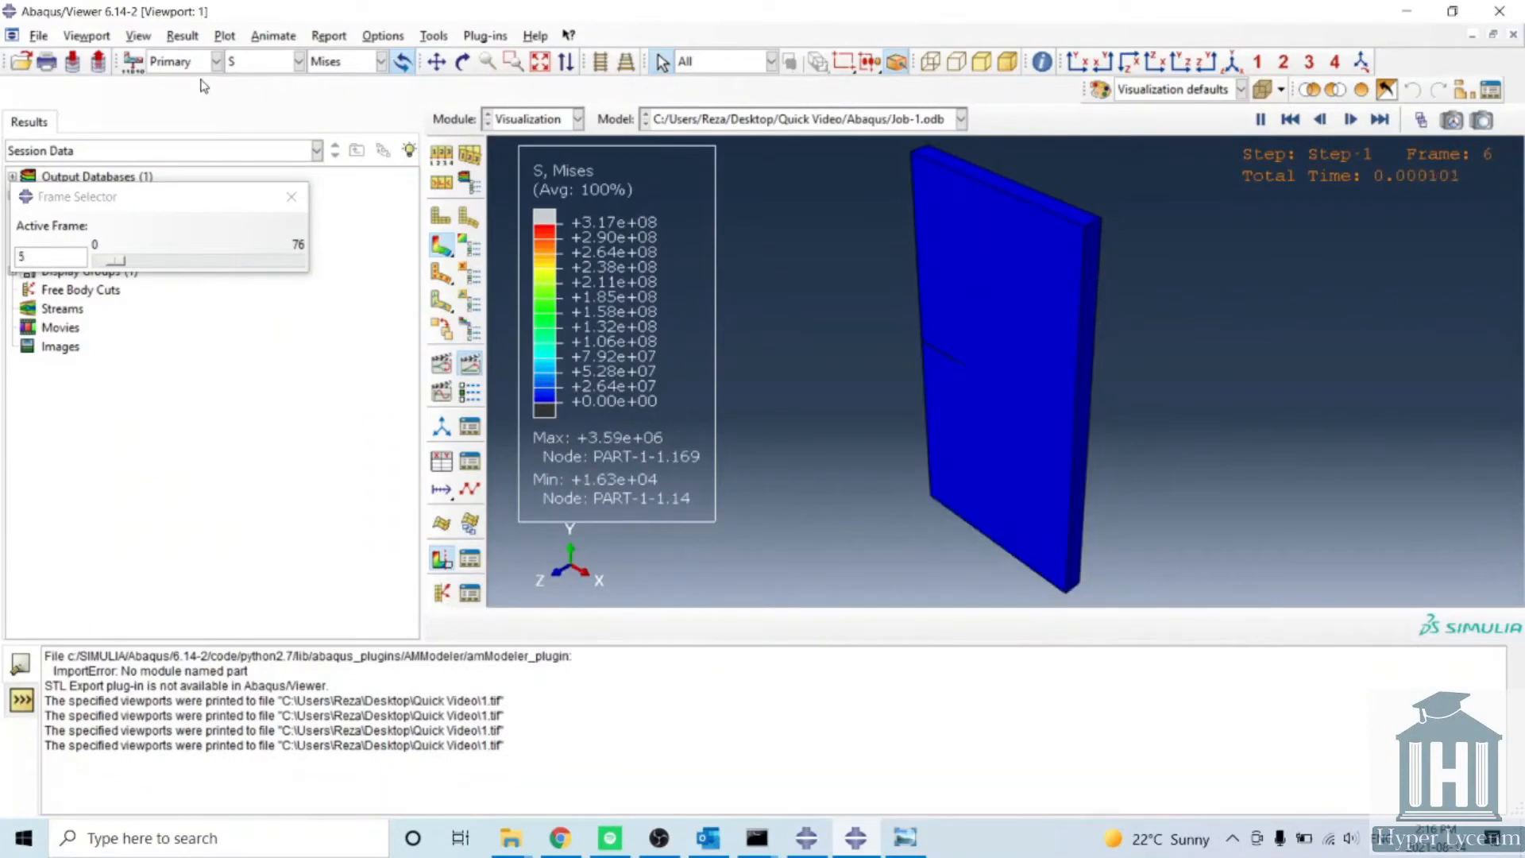
Step: Name the animation output file 1 and review the available video formats
click(273, 35)
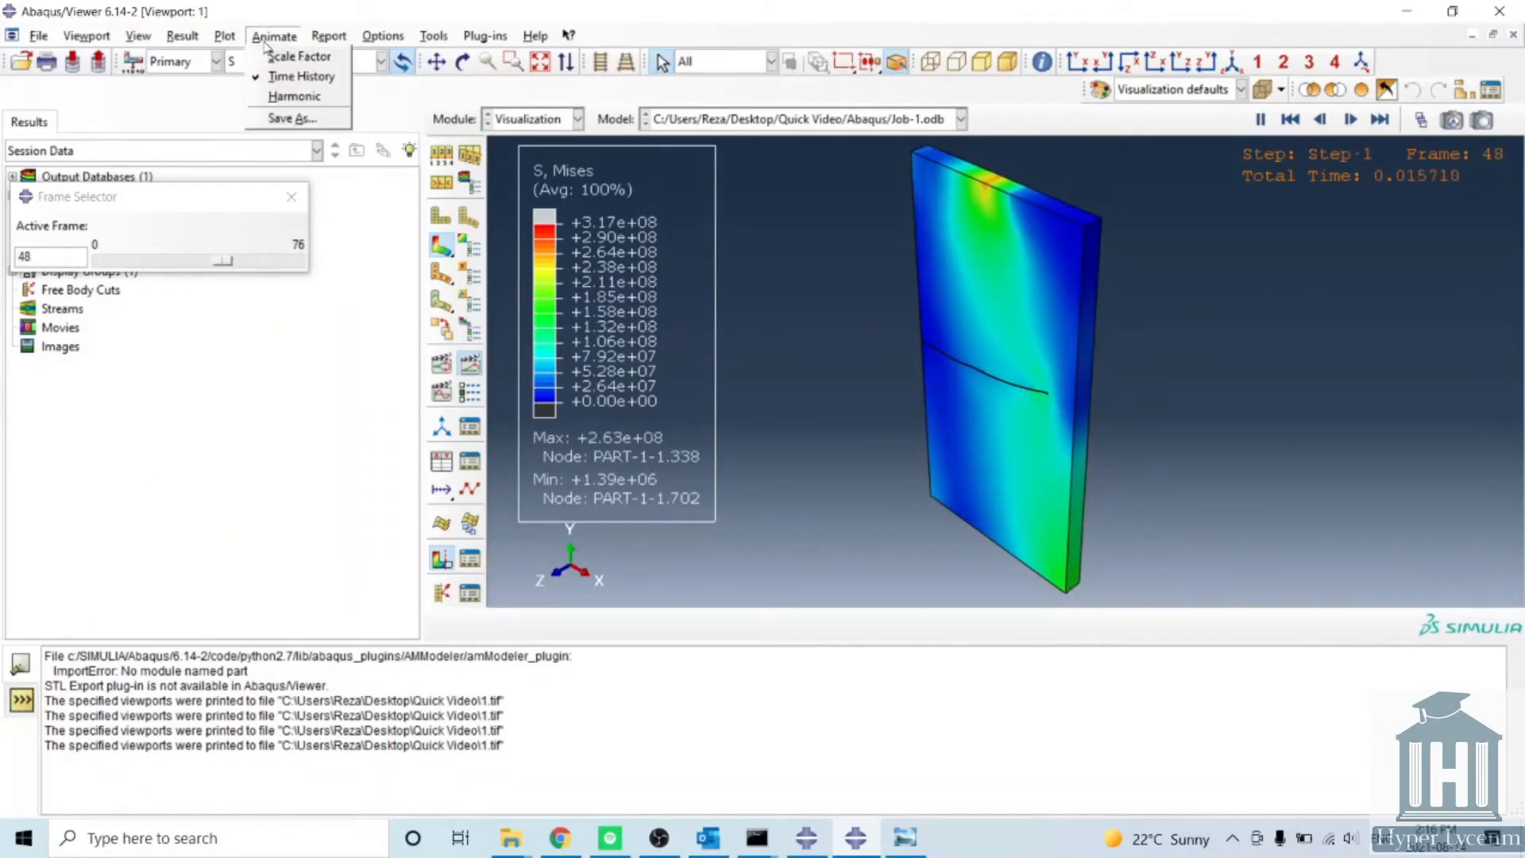
click(292, 117)
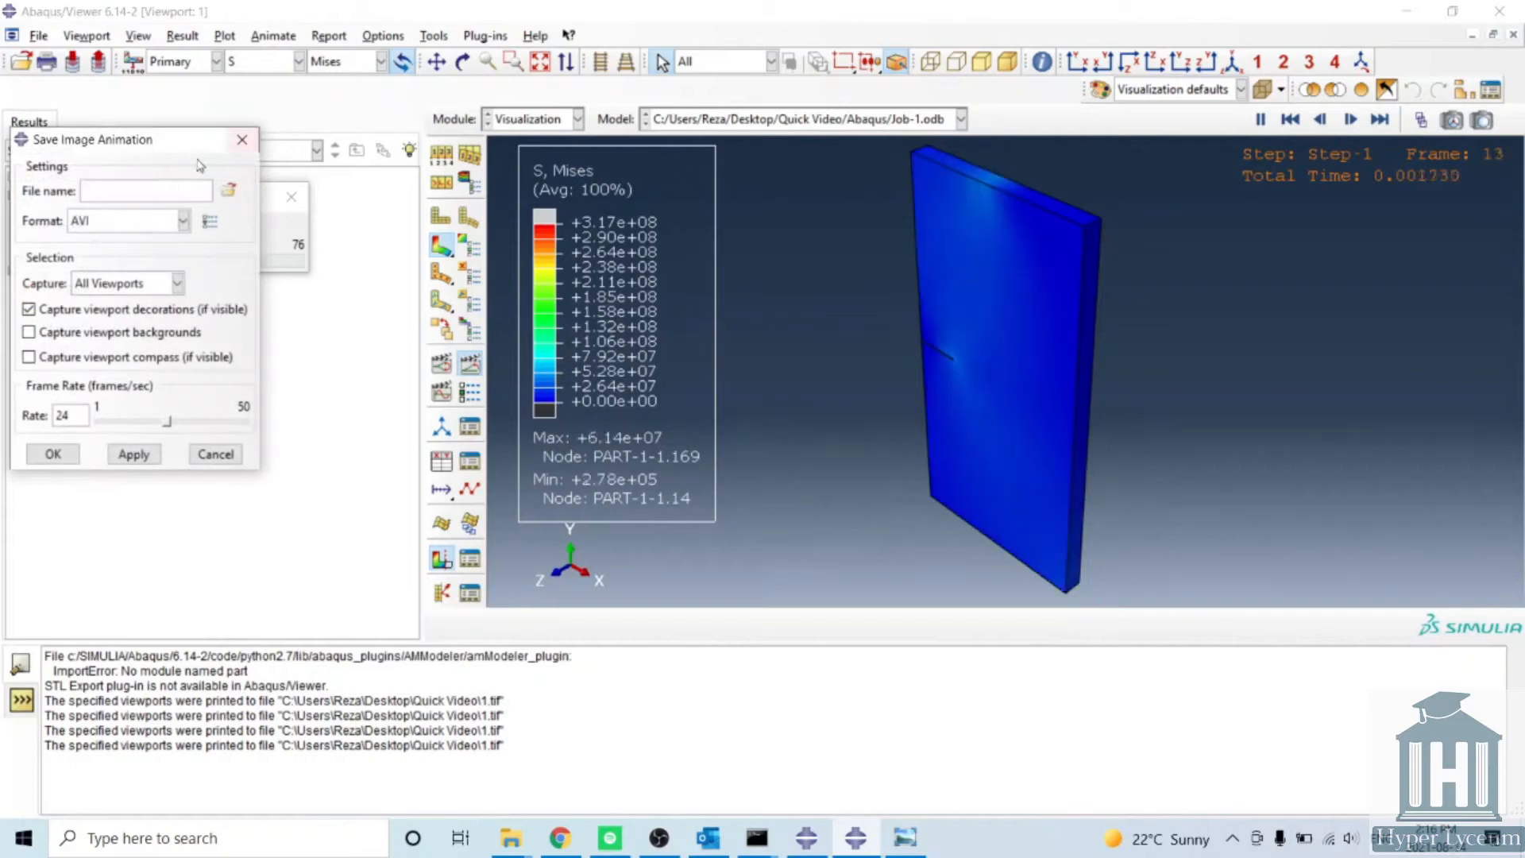
text(1)
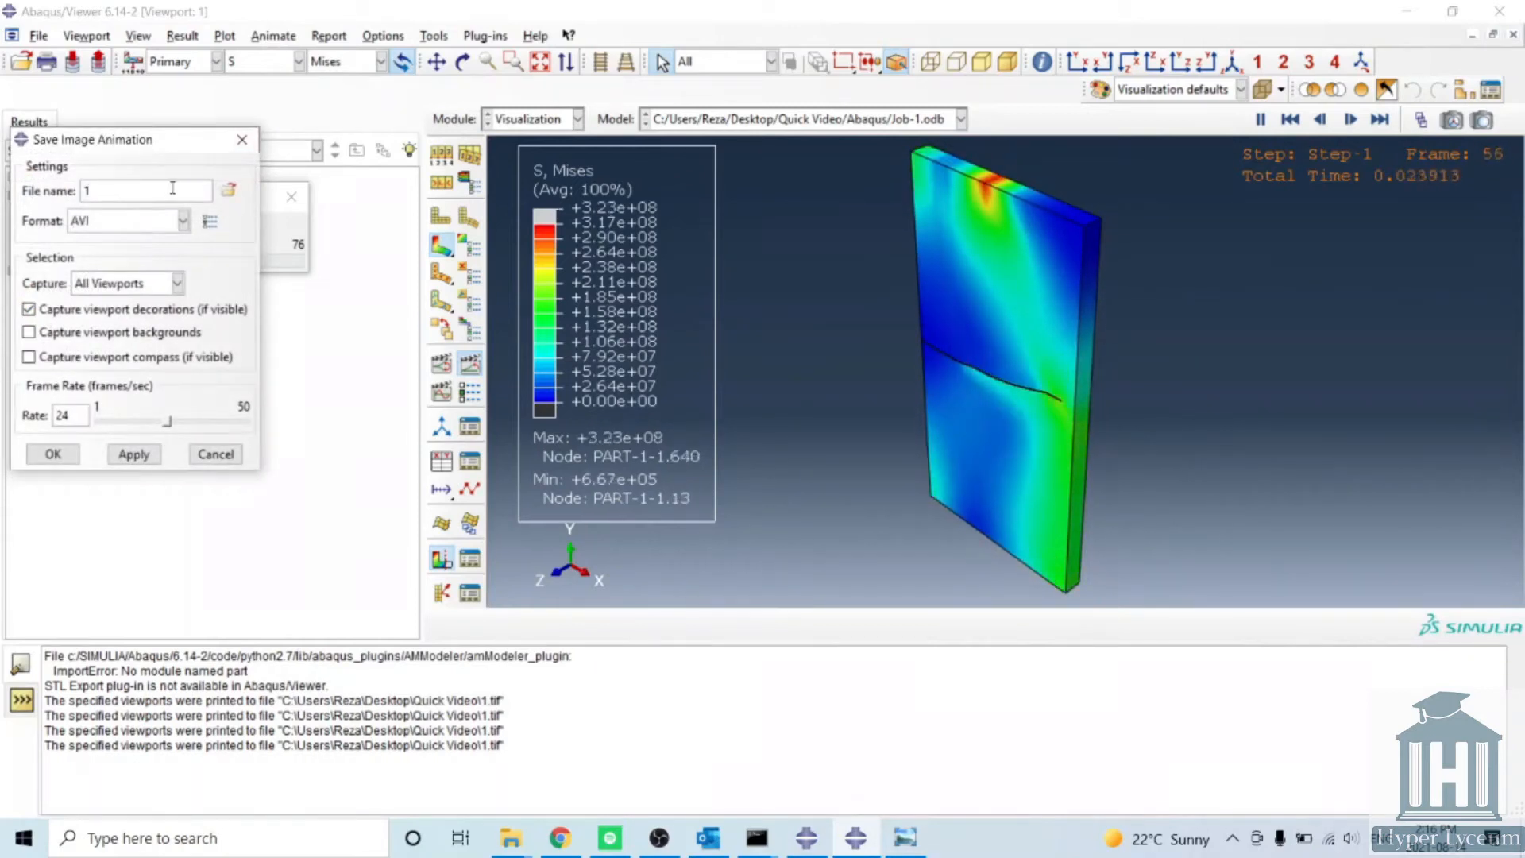
click(186, 220)
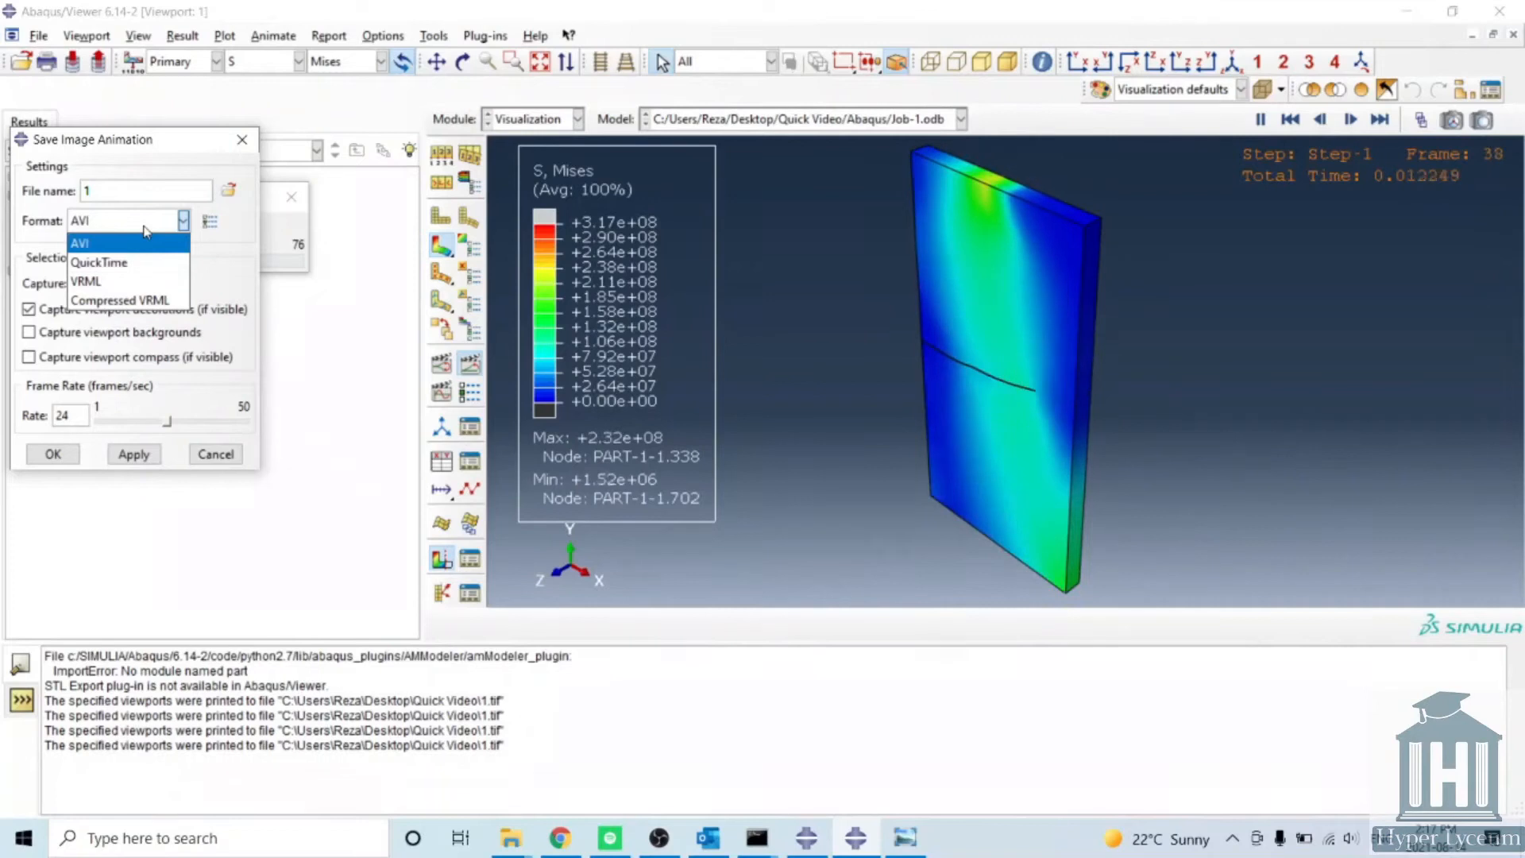
Step: Choose QuickTime format and scrub the frame slider across early, mid and late crack-growth frames
click(98, 263)
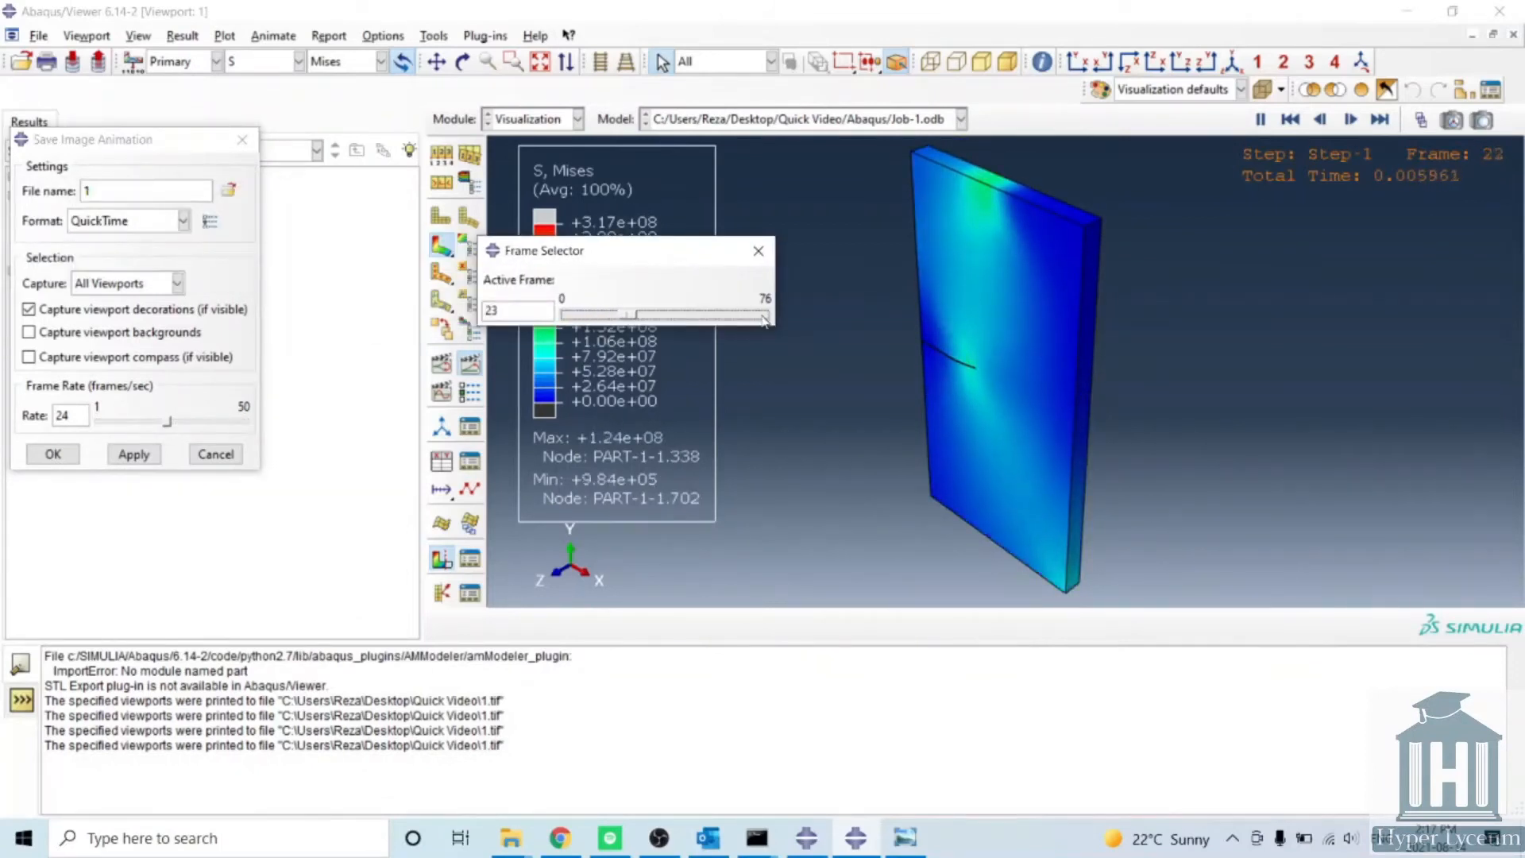
drag(627, 315, 764, 315)
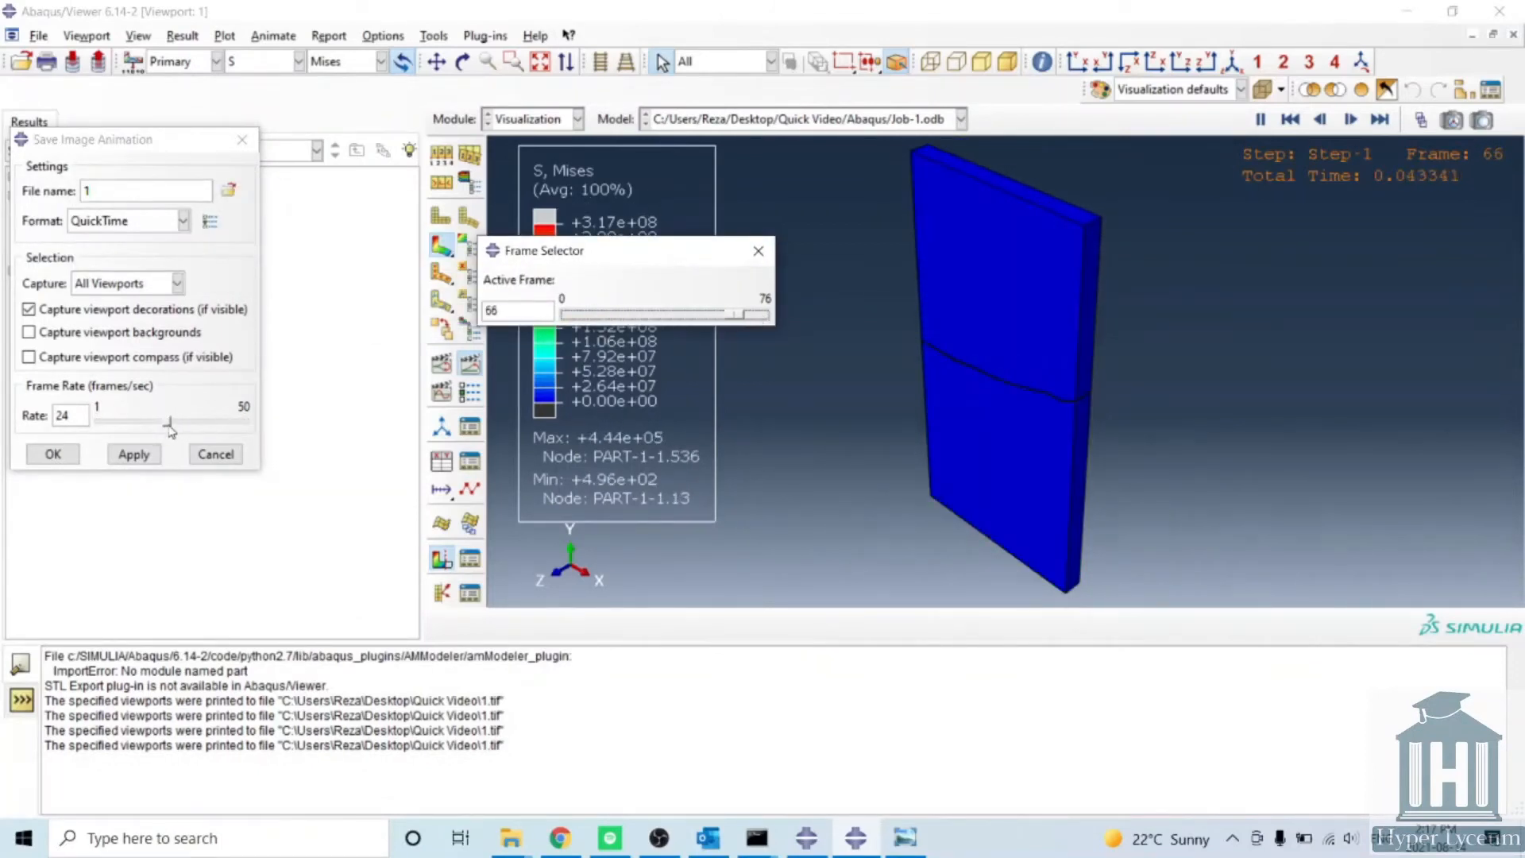
drag(765, 315, 679, 315)
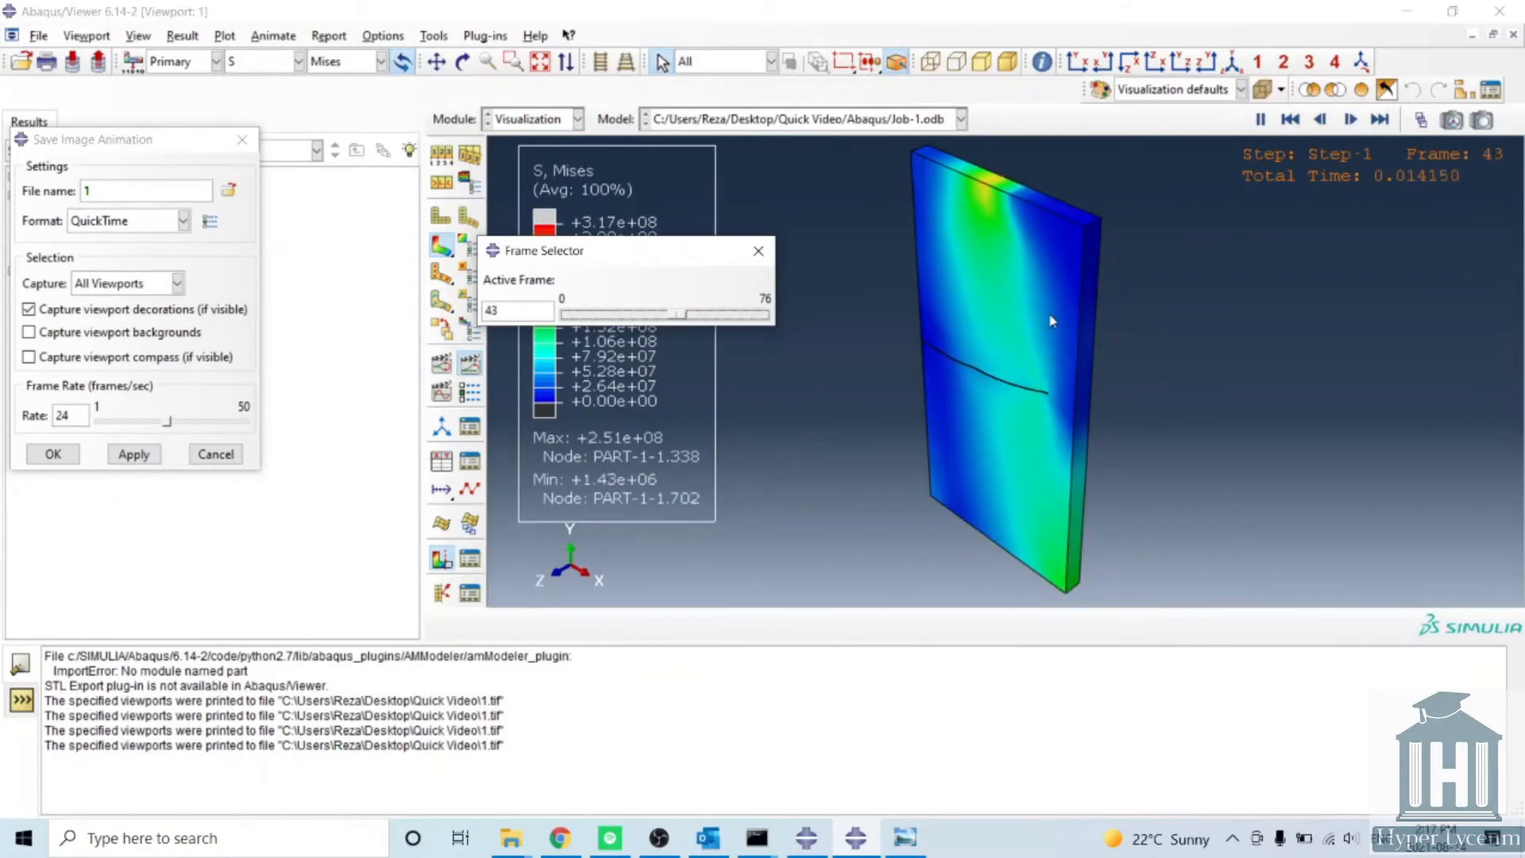
drag(681, 313, 624, 313)
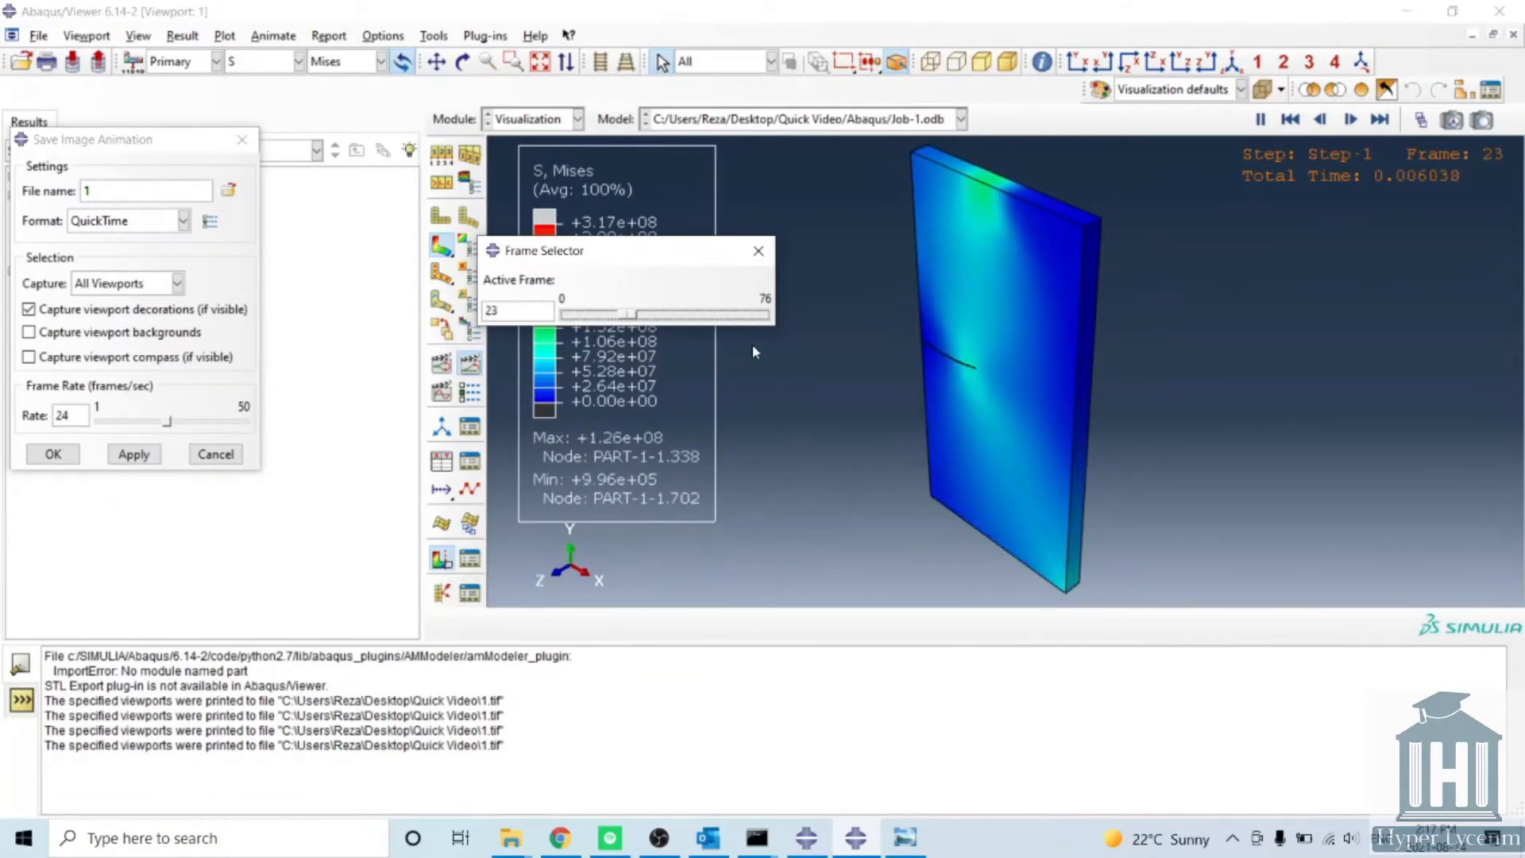
drag(625, 313, 753, 313)
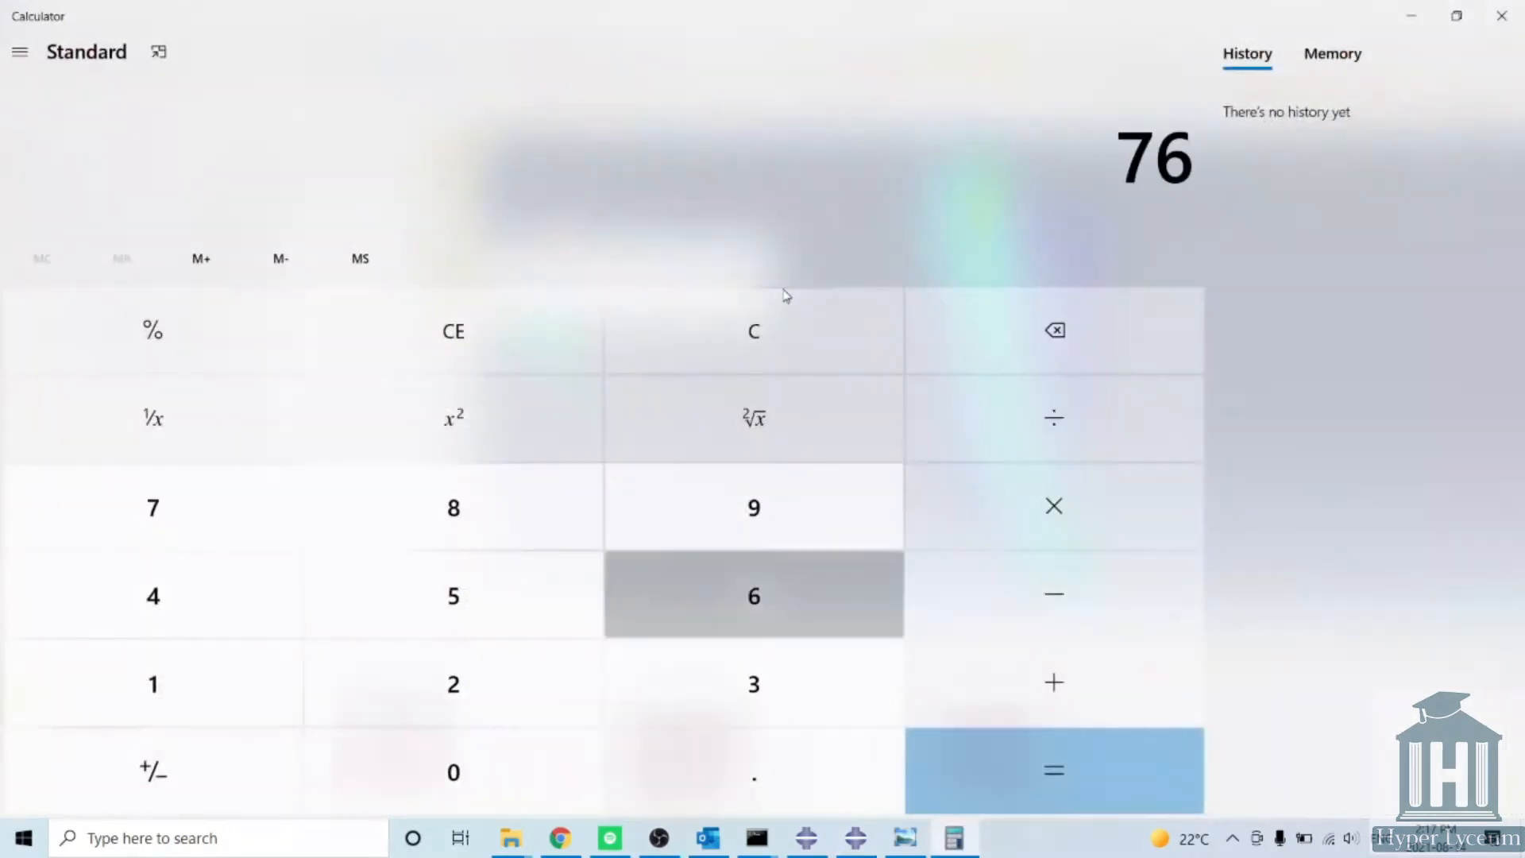
Step: Enter the frame count 76 in Calculator to work out a frame rate
click(1054, 769)
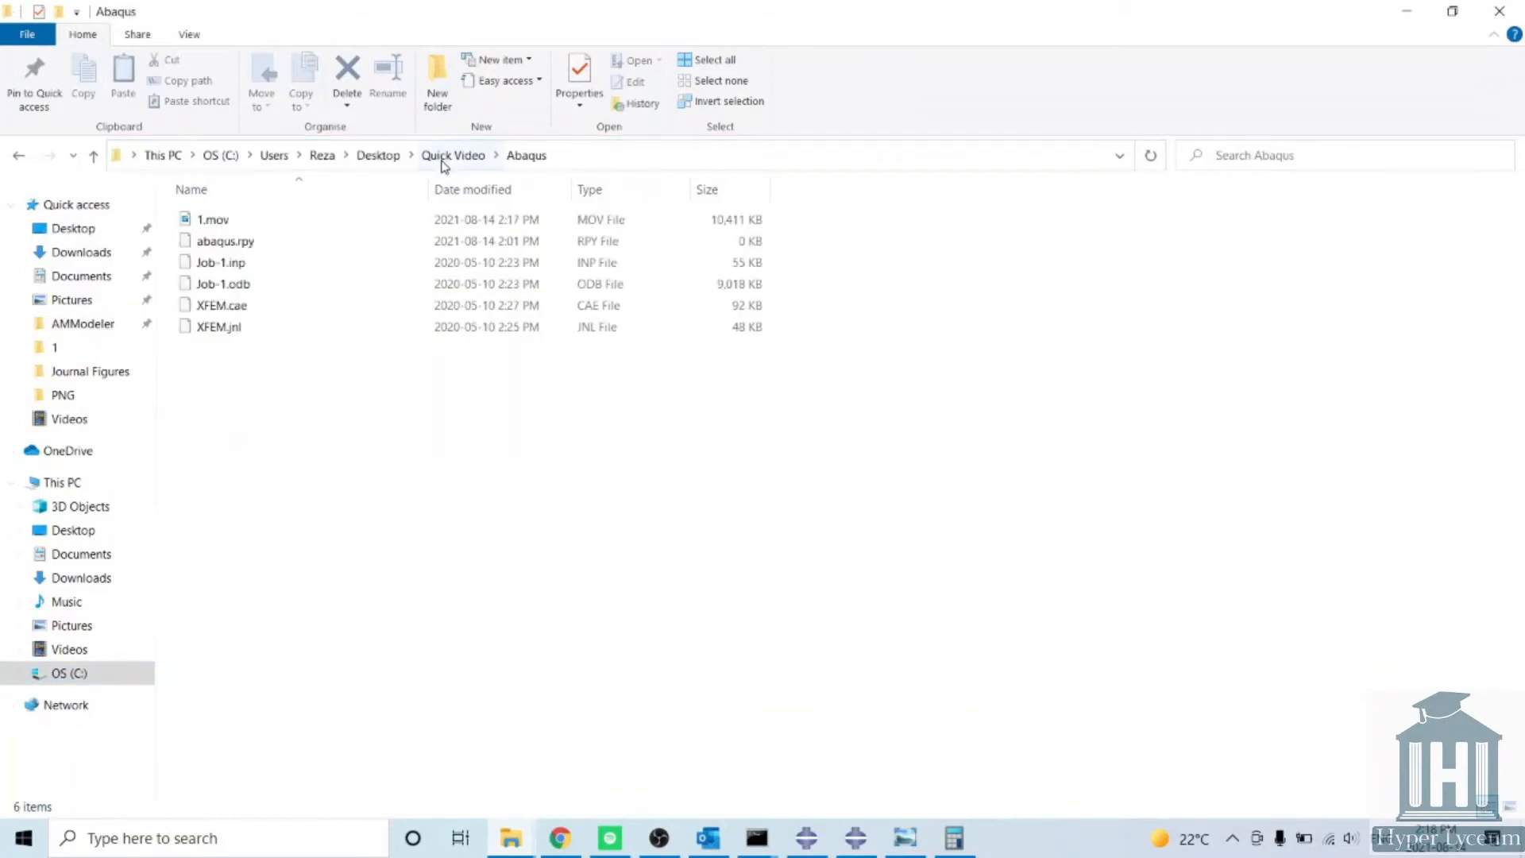
Step: Play the exported 1.mov from the Abaqus folder in the default video app
double_click(213, 220)
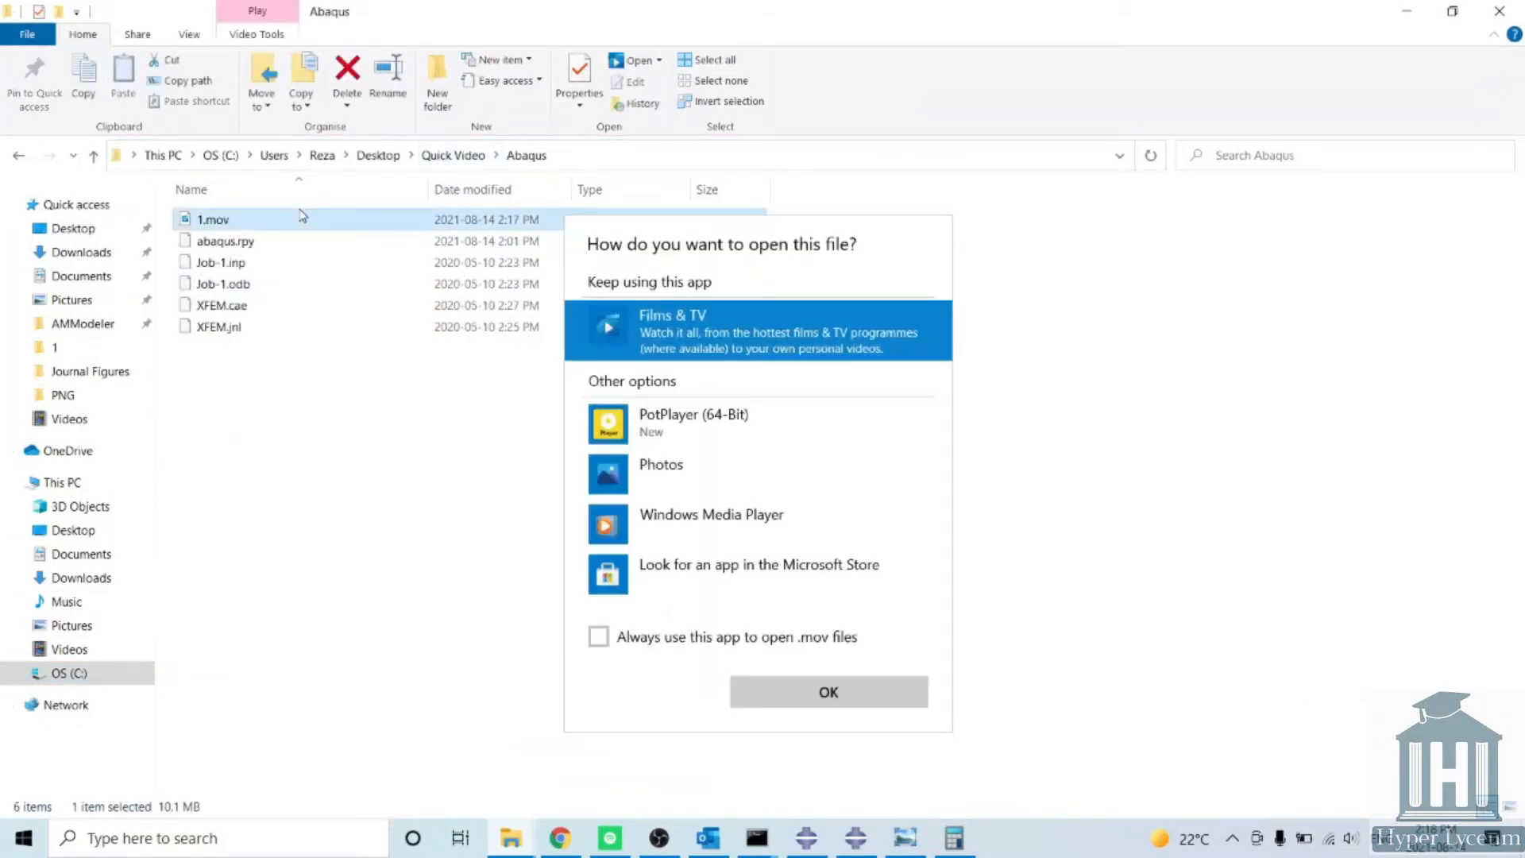
click(693, 423)
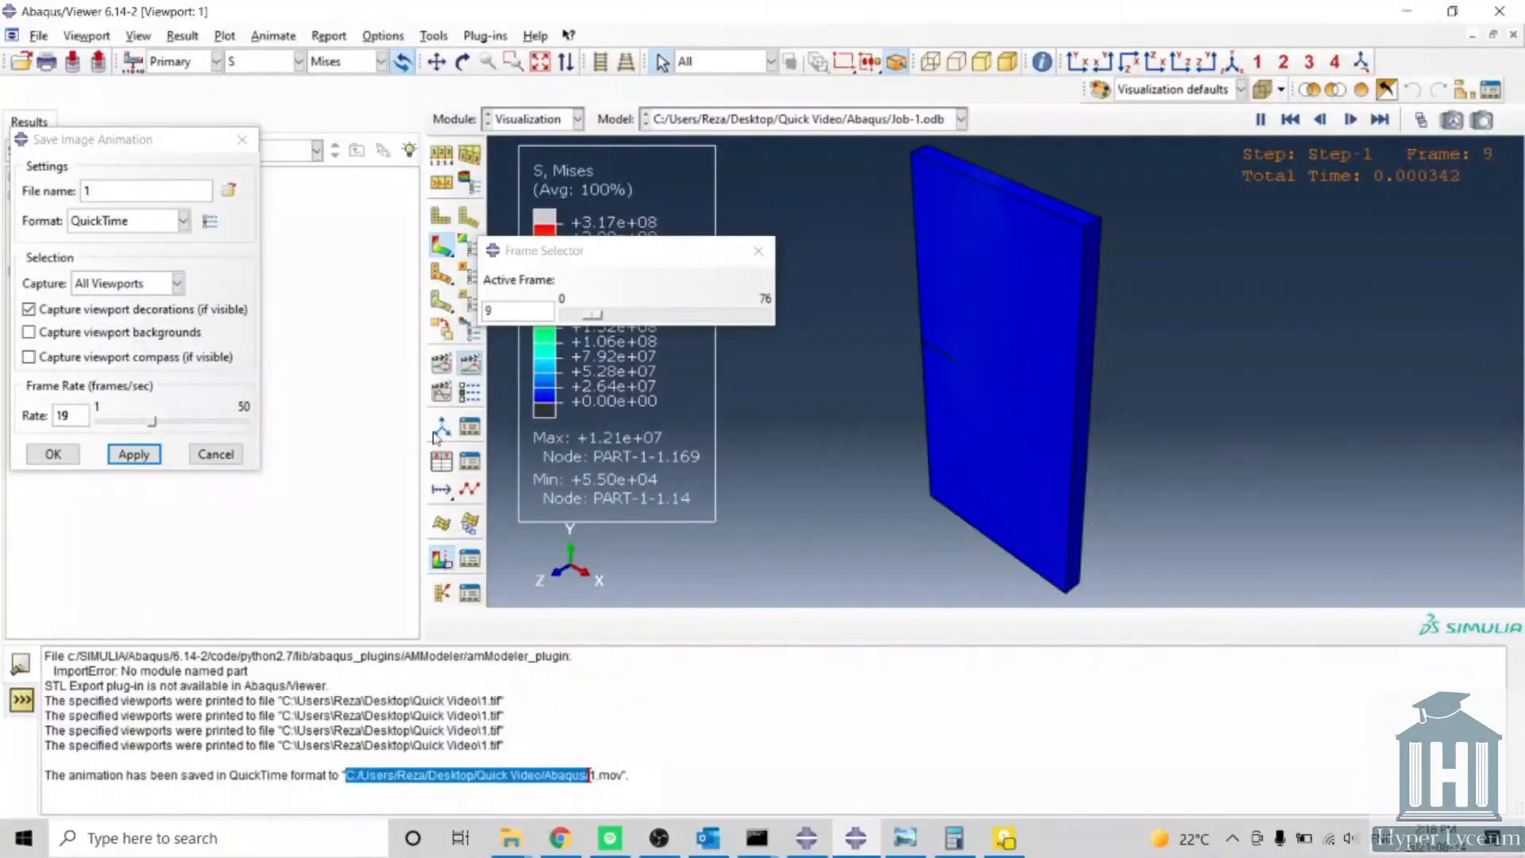
Step: Leave the QuickTime compression options unchanged and save 1.mov at 19 frames per second
click(209, 219)
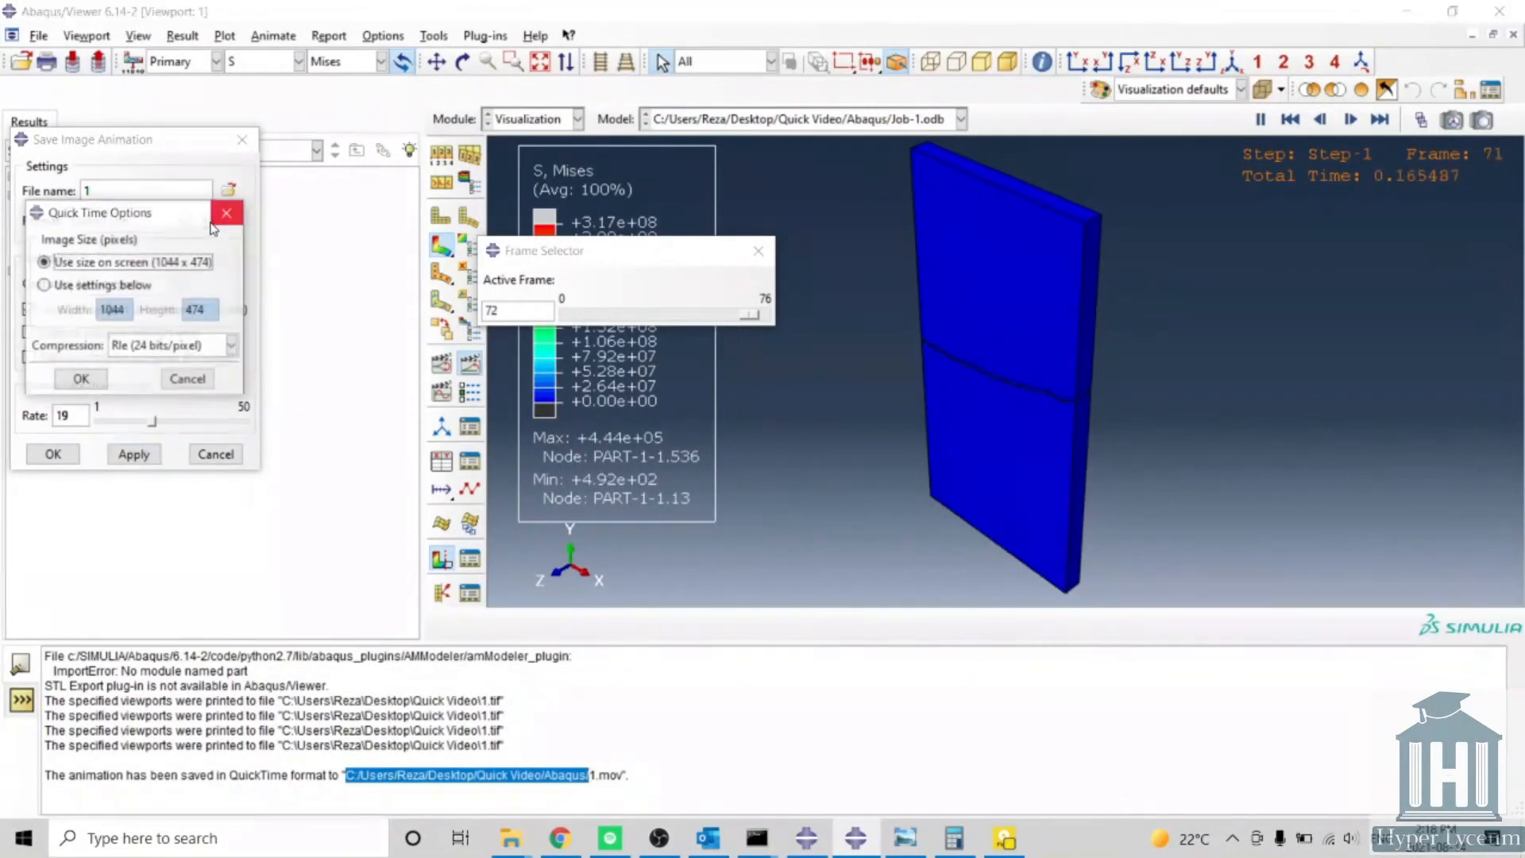
click(48, 286)
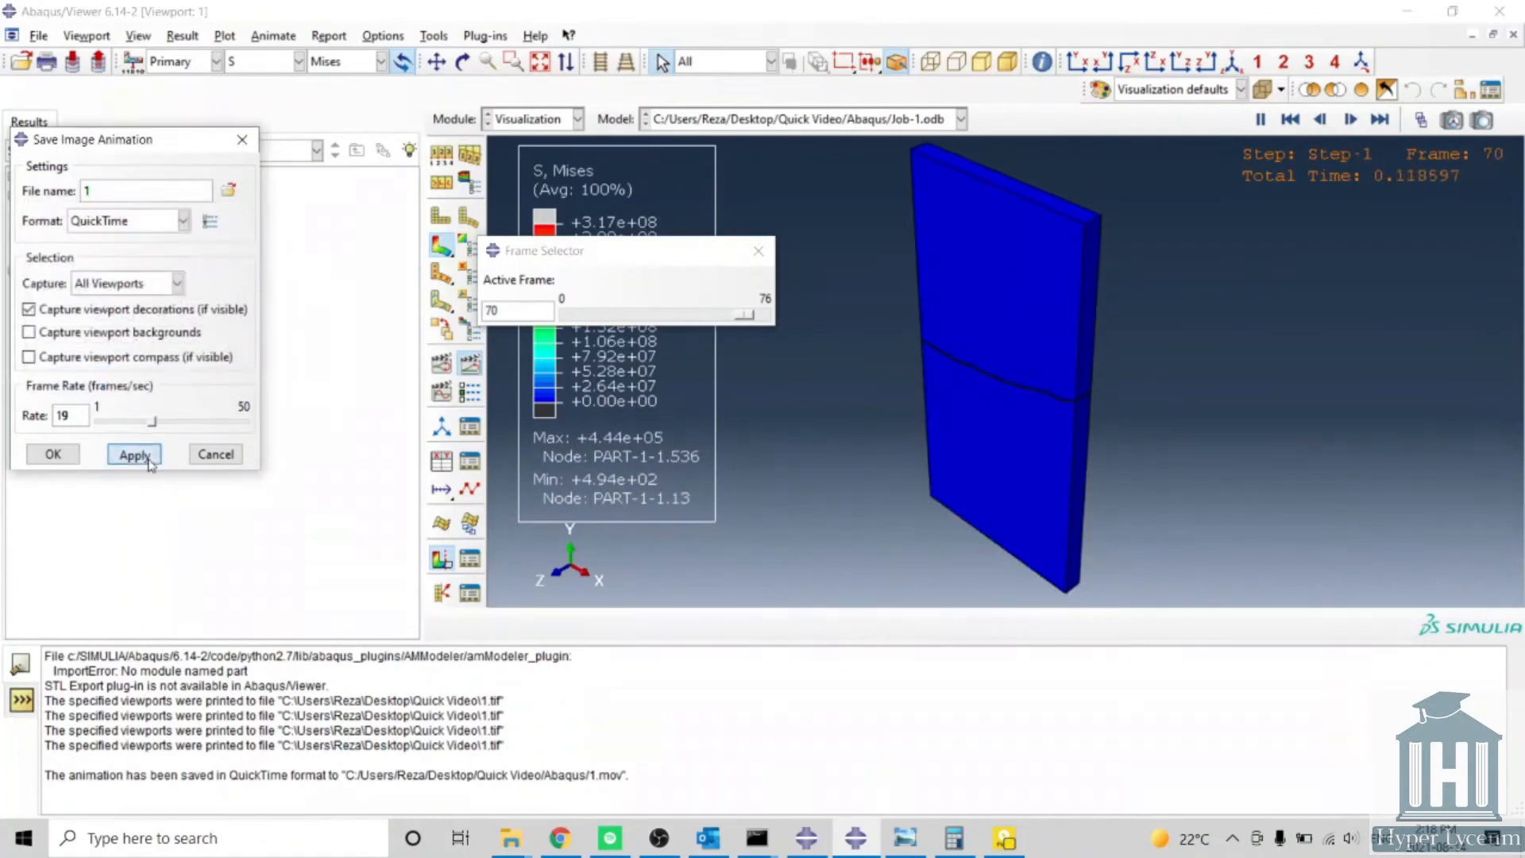
click(134, 454)
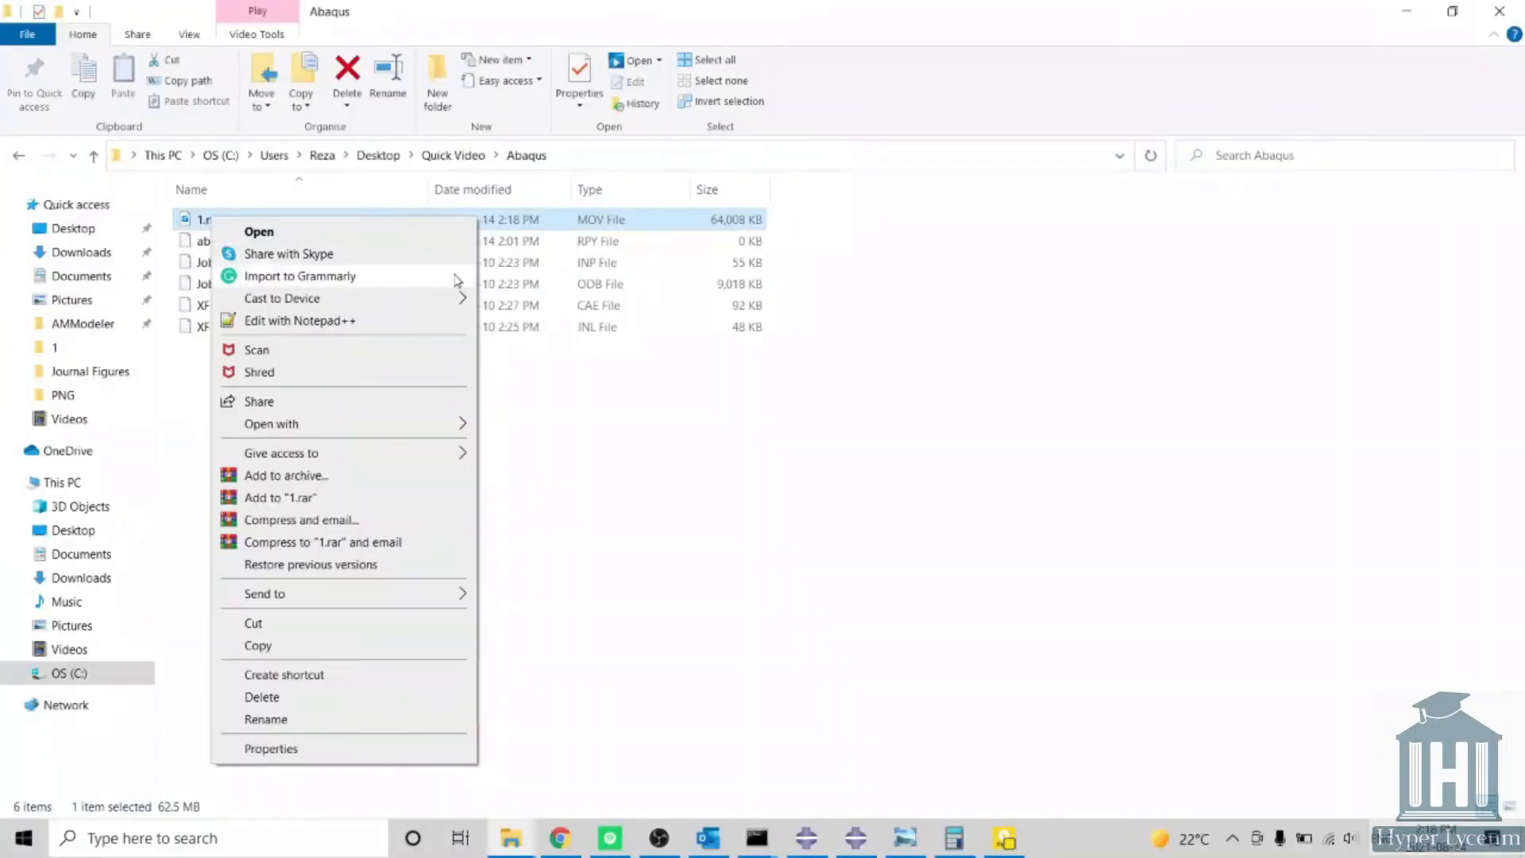
Step: Play the re-exported 64,008 KB 1.mov from the Abaqus folder
click(559, 474)
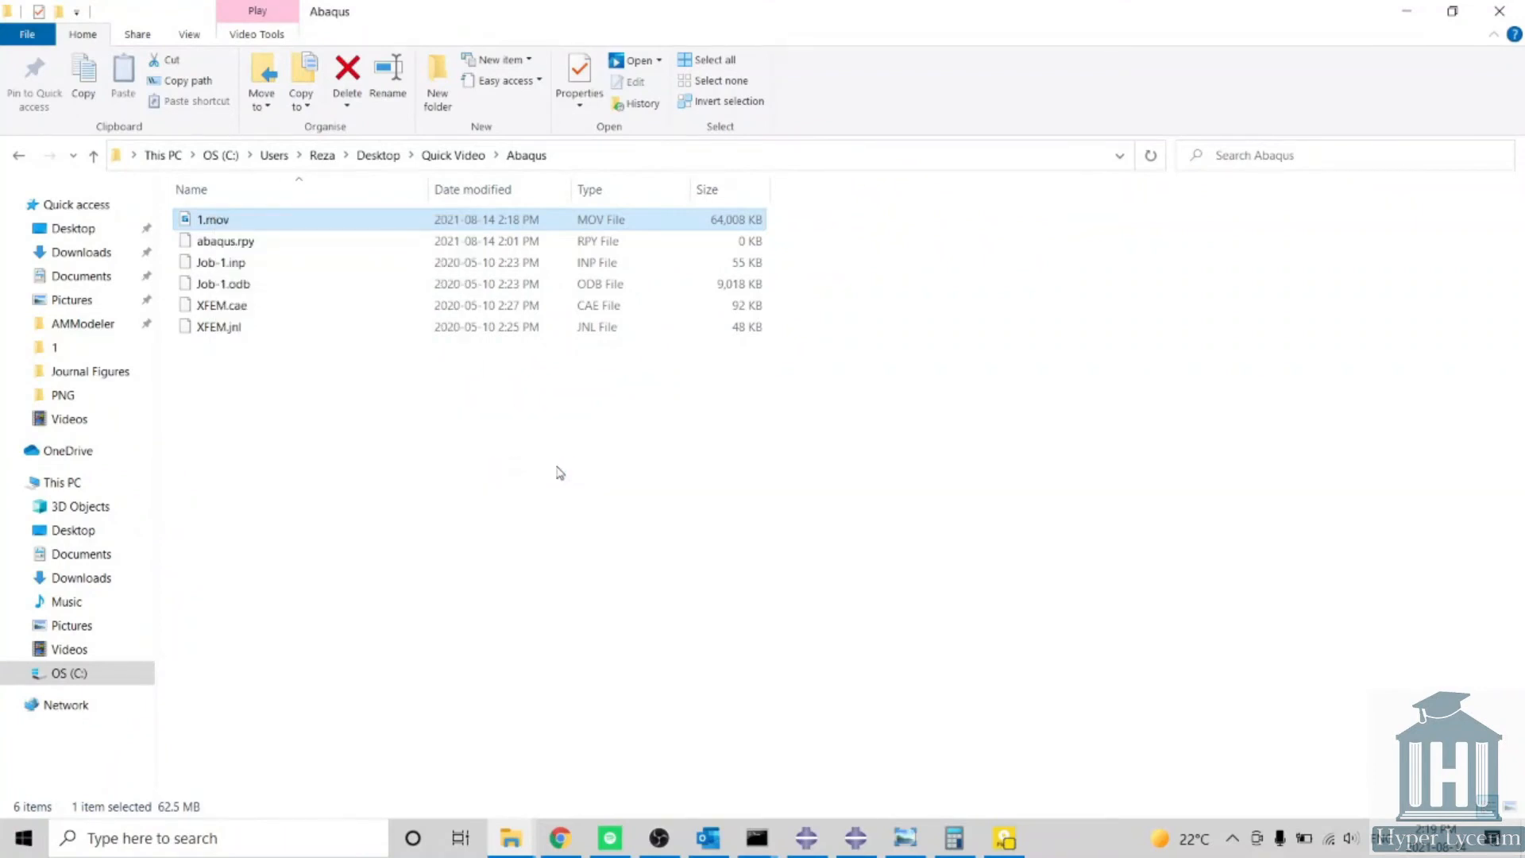
double_click(212, 219)
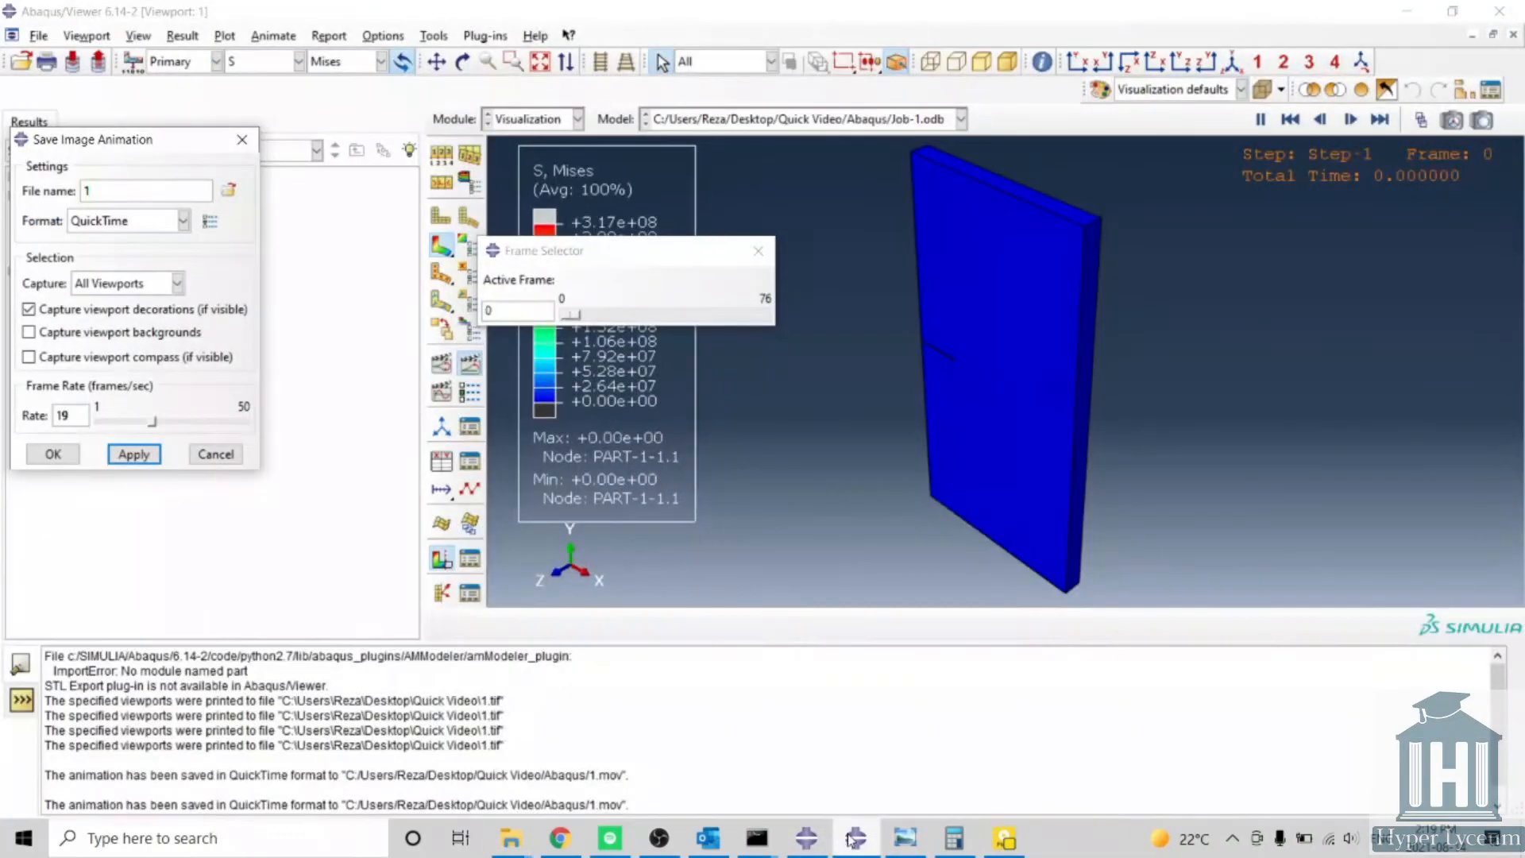
drag(571, 313, 642, 313)
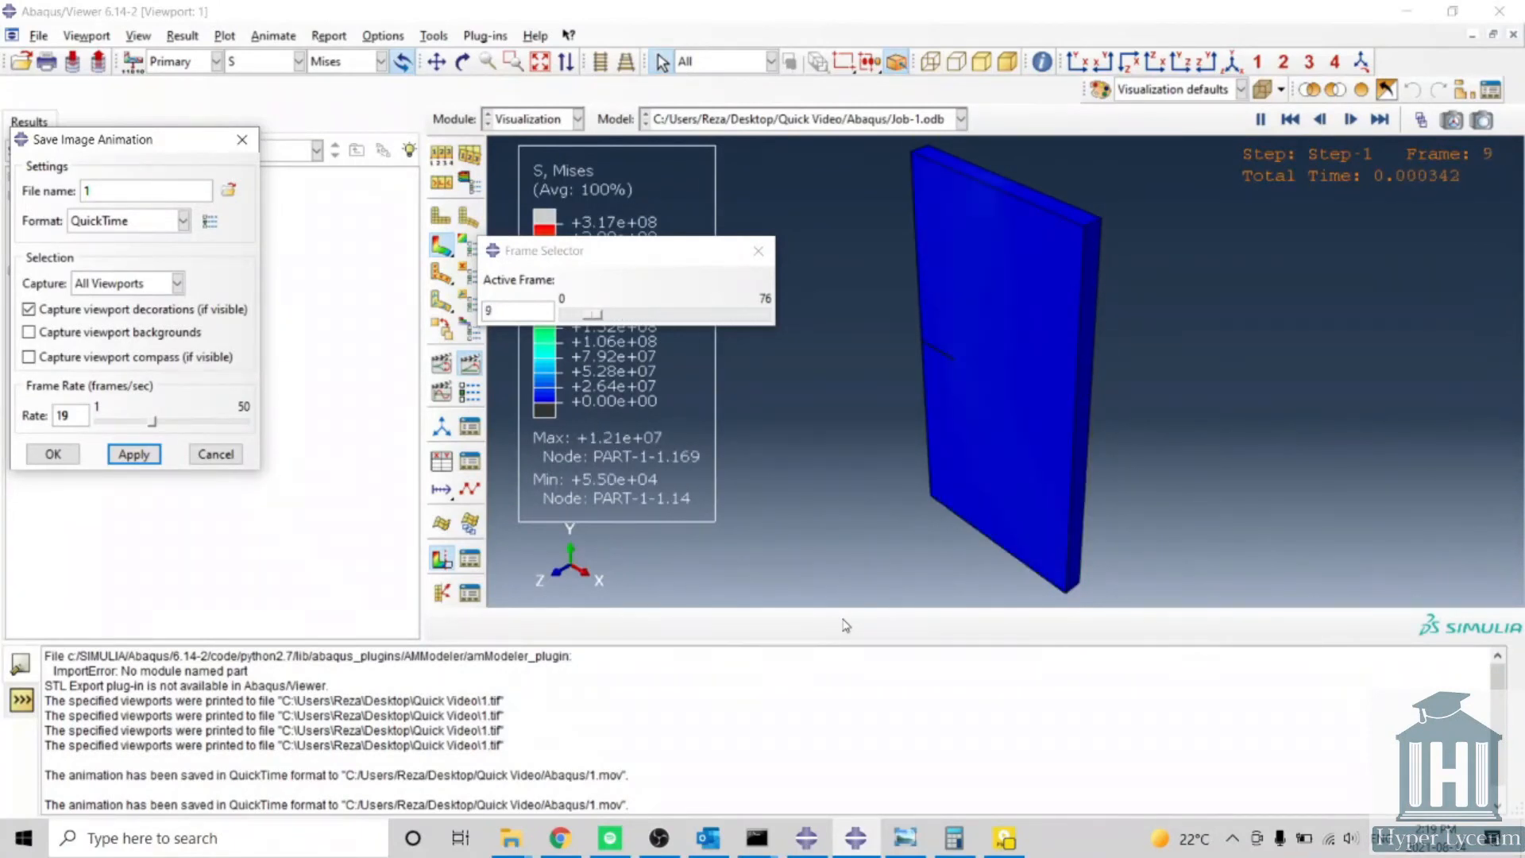
drag(591, 313, 699, 313)
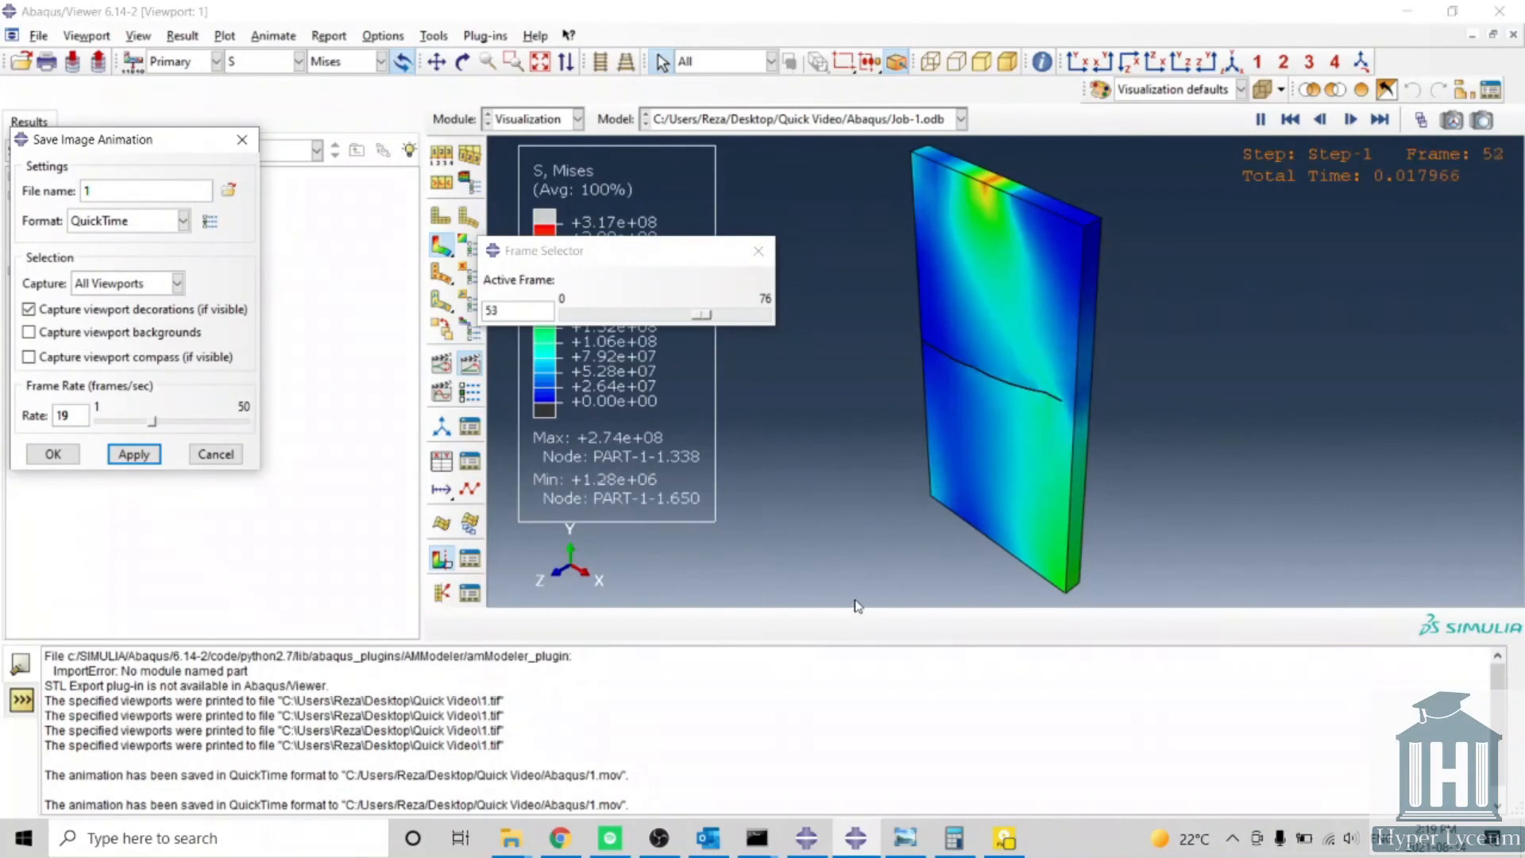